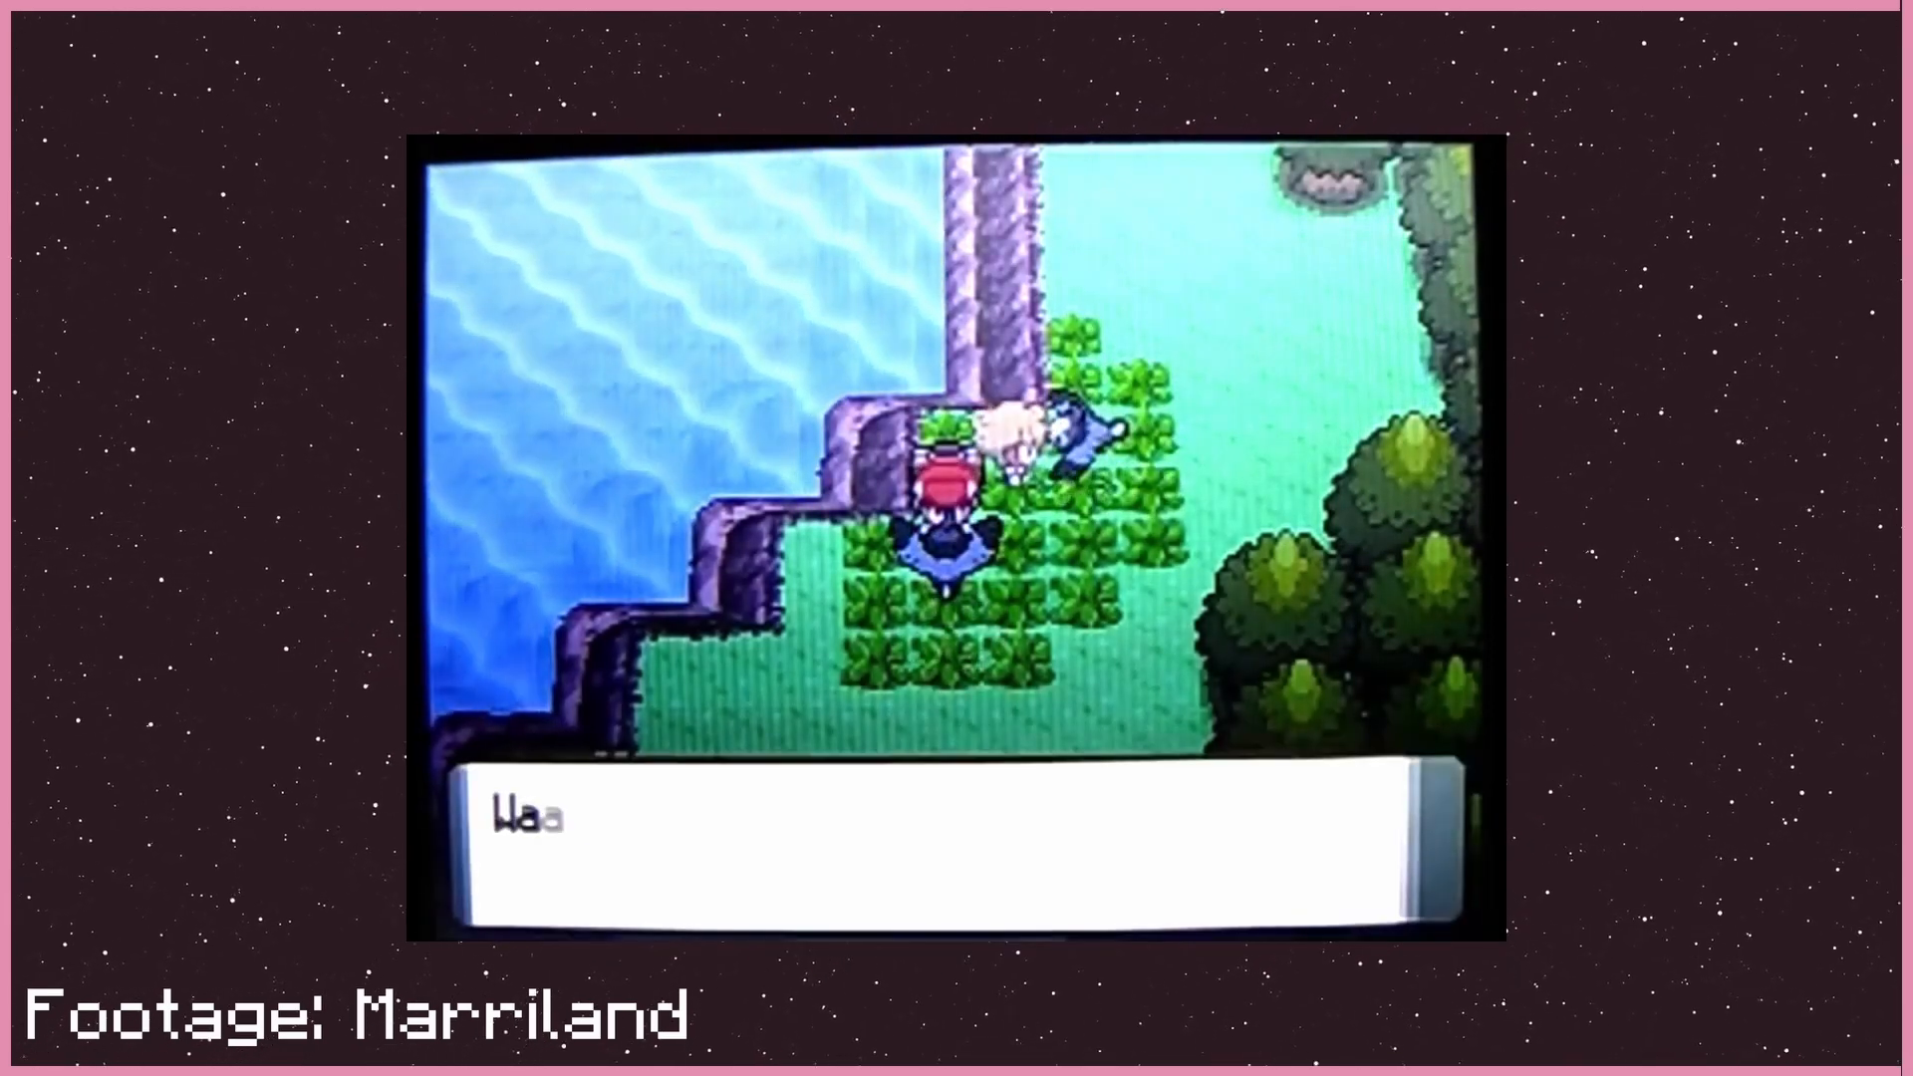
# Step: Advance the dialogue so "What's going on?!" fully appears in the message box
pyautogui.press('enter')
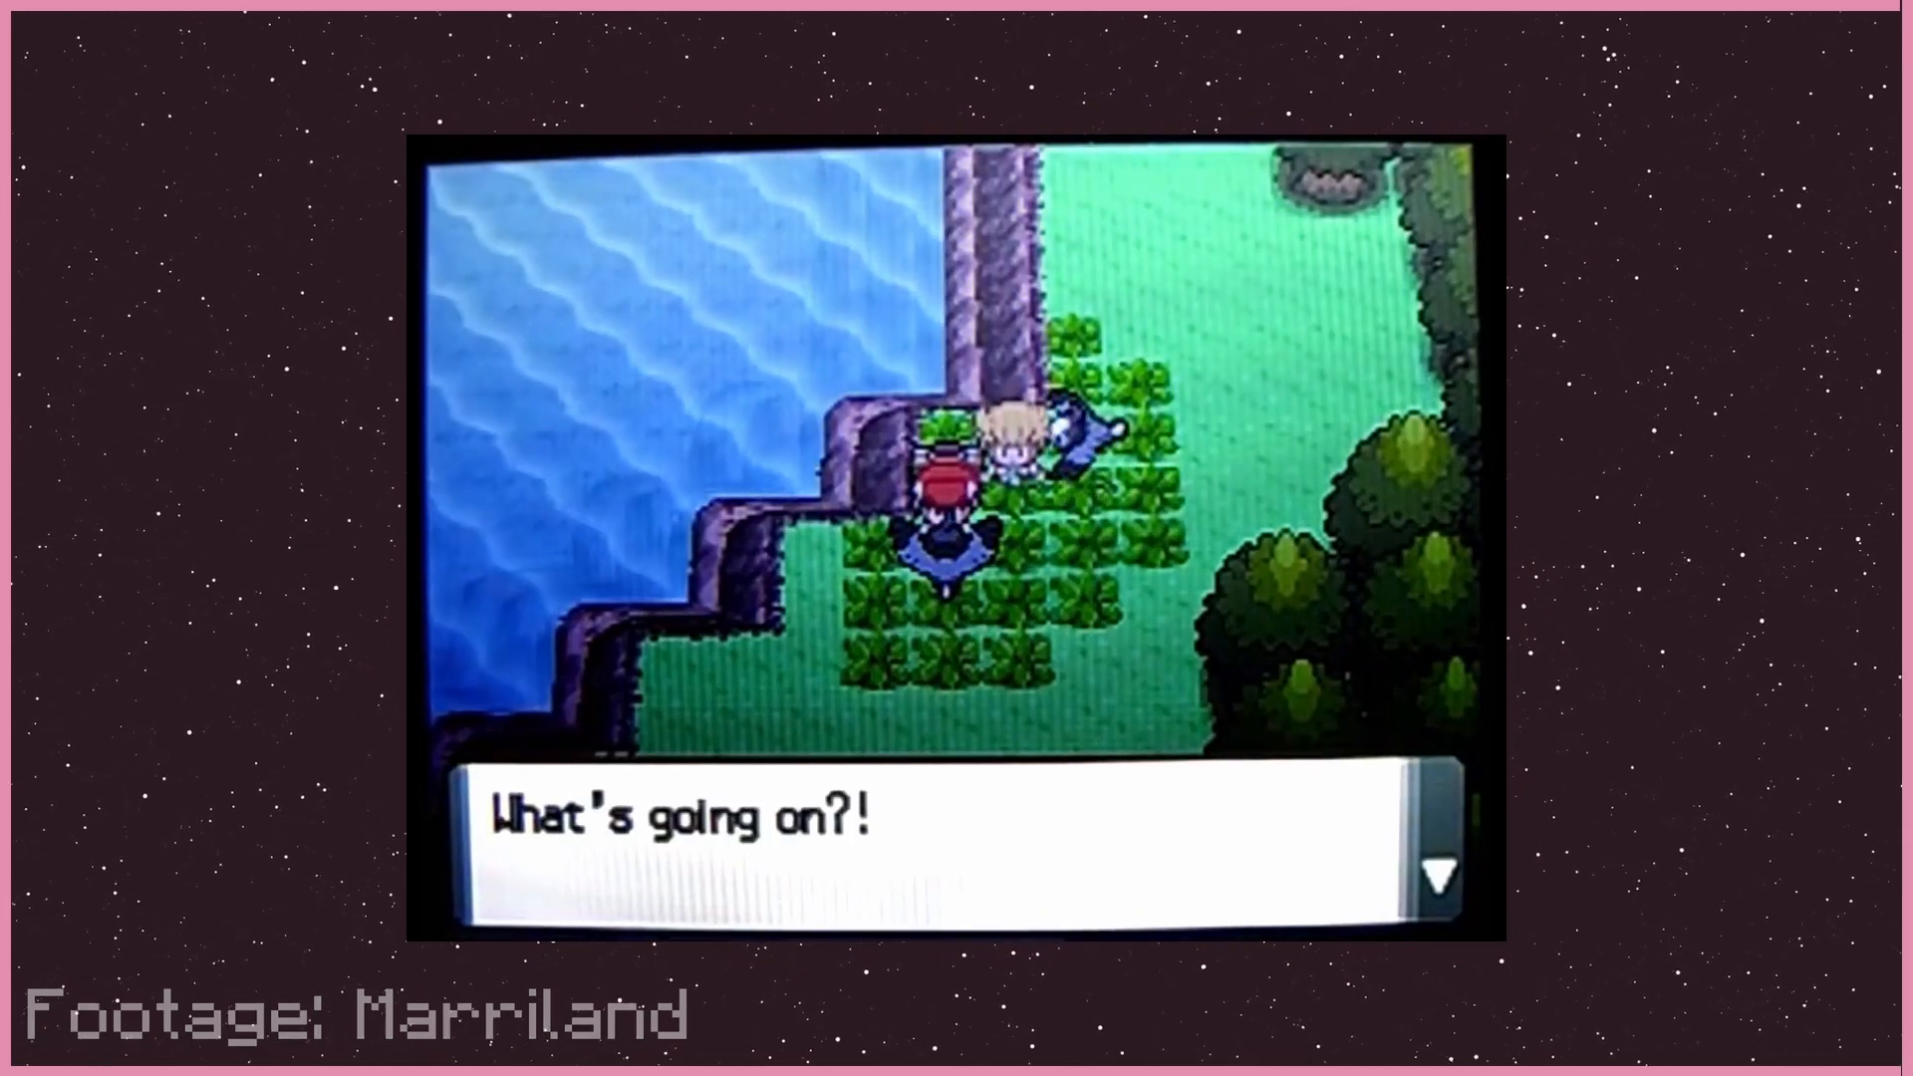